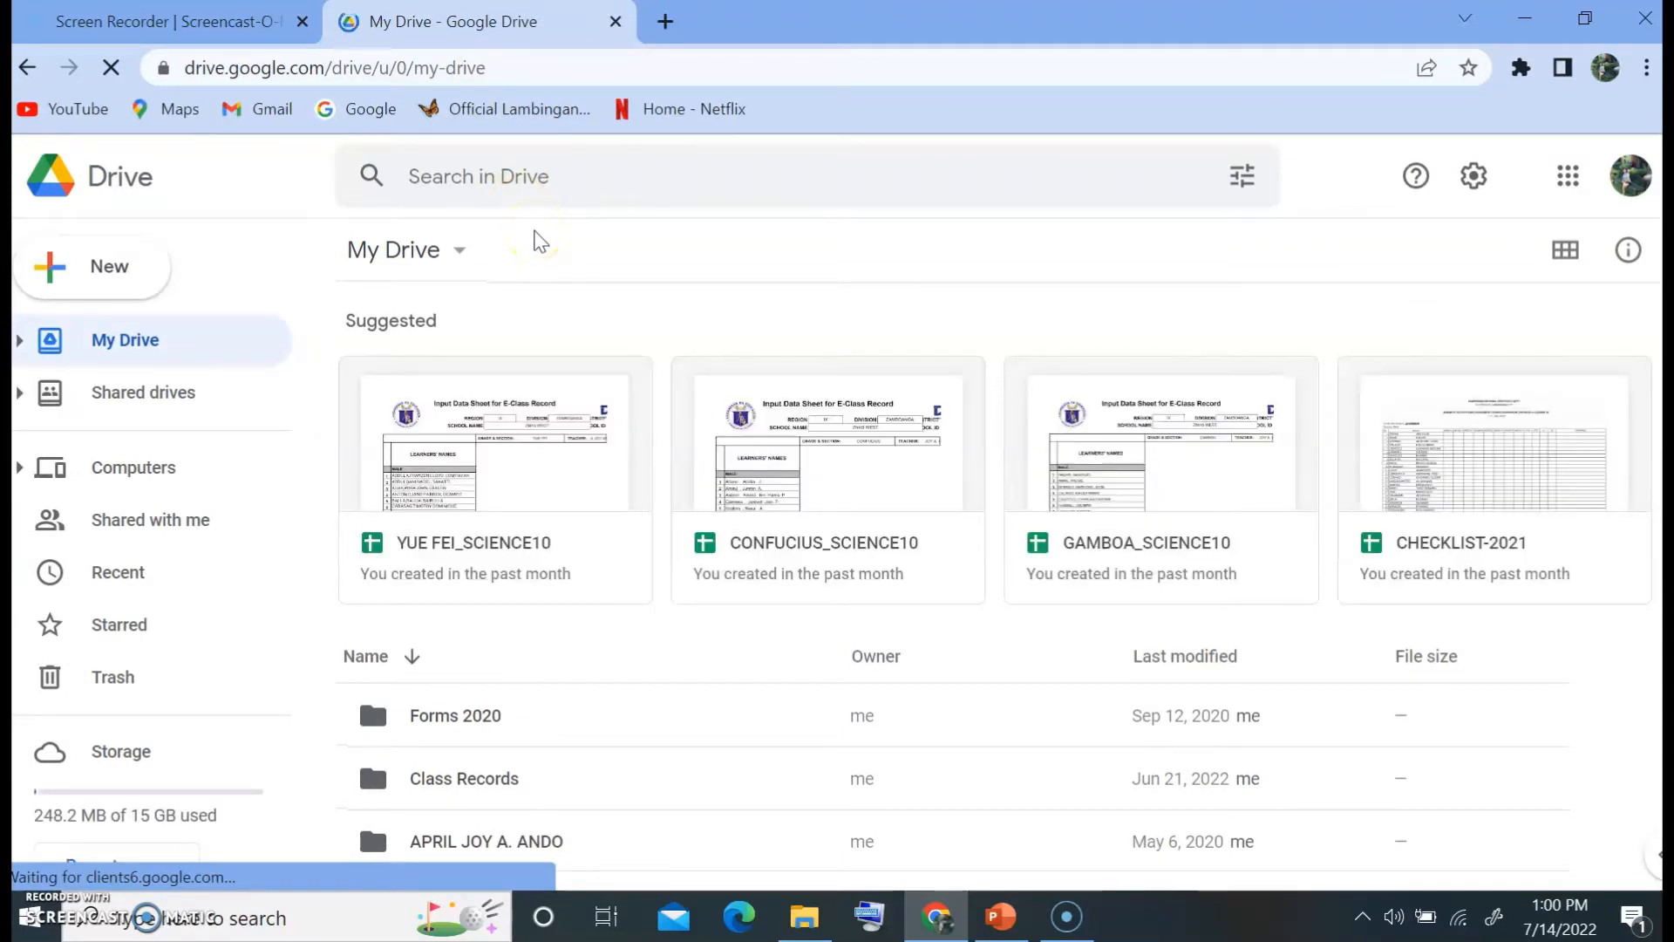
Upload the 'handwriting' PDF from Downloads into My Drive via New > File upload
click(92, 265)
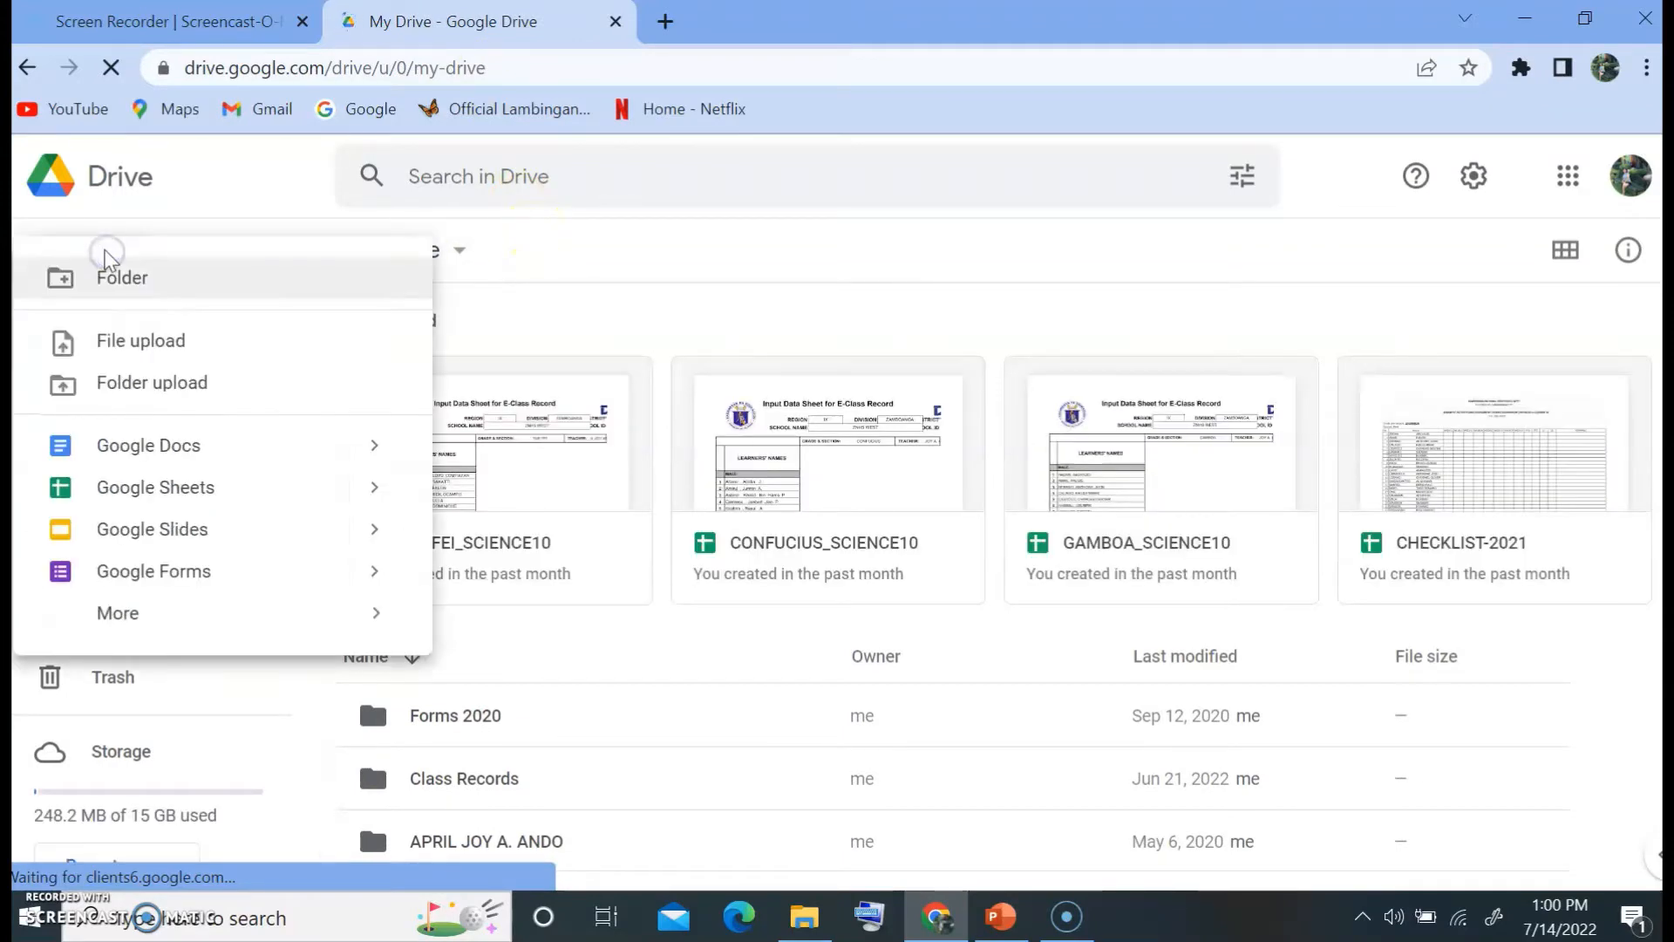
click(139, 340)
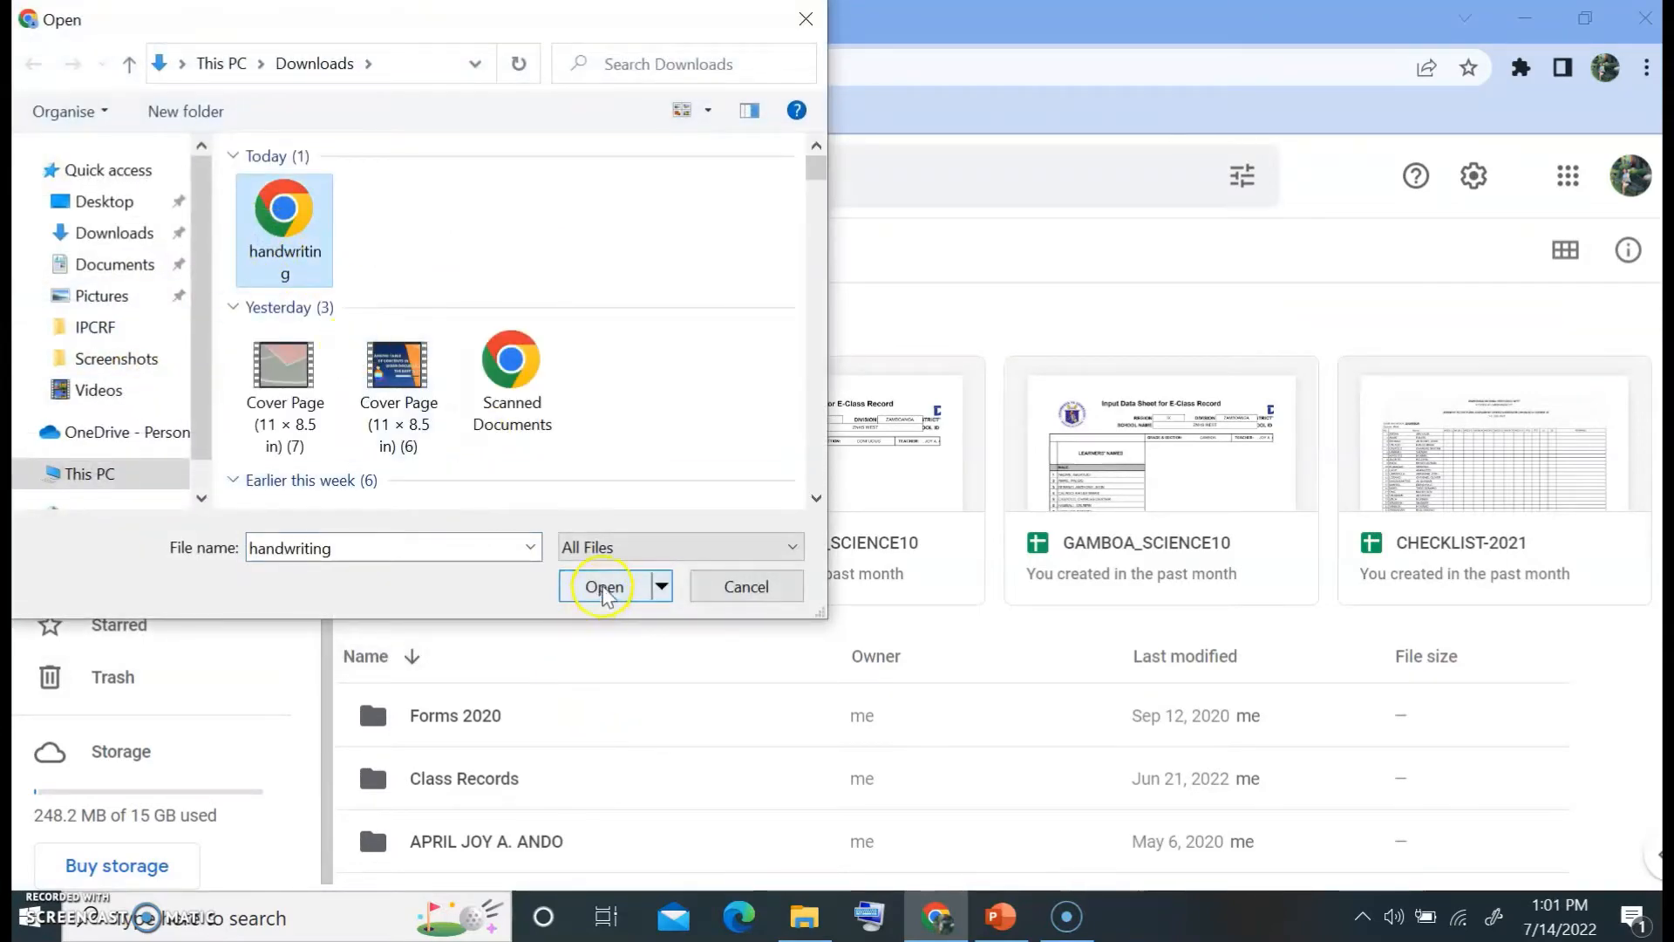
click(602, 587)
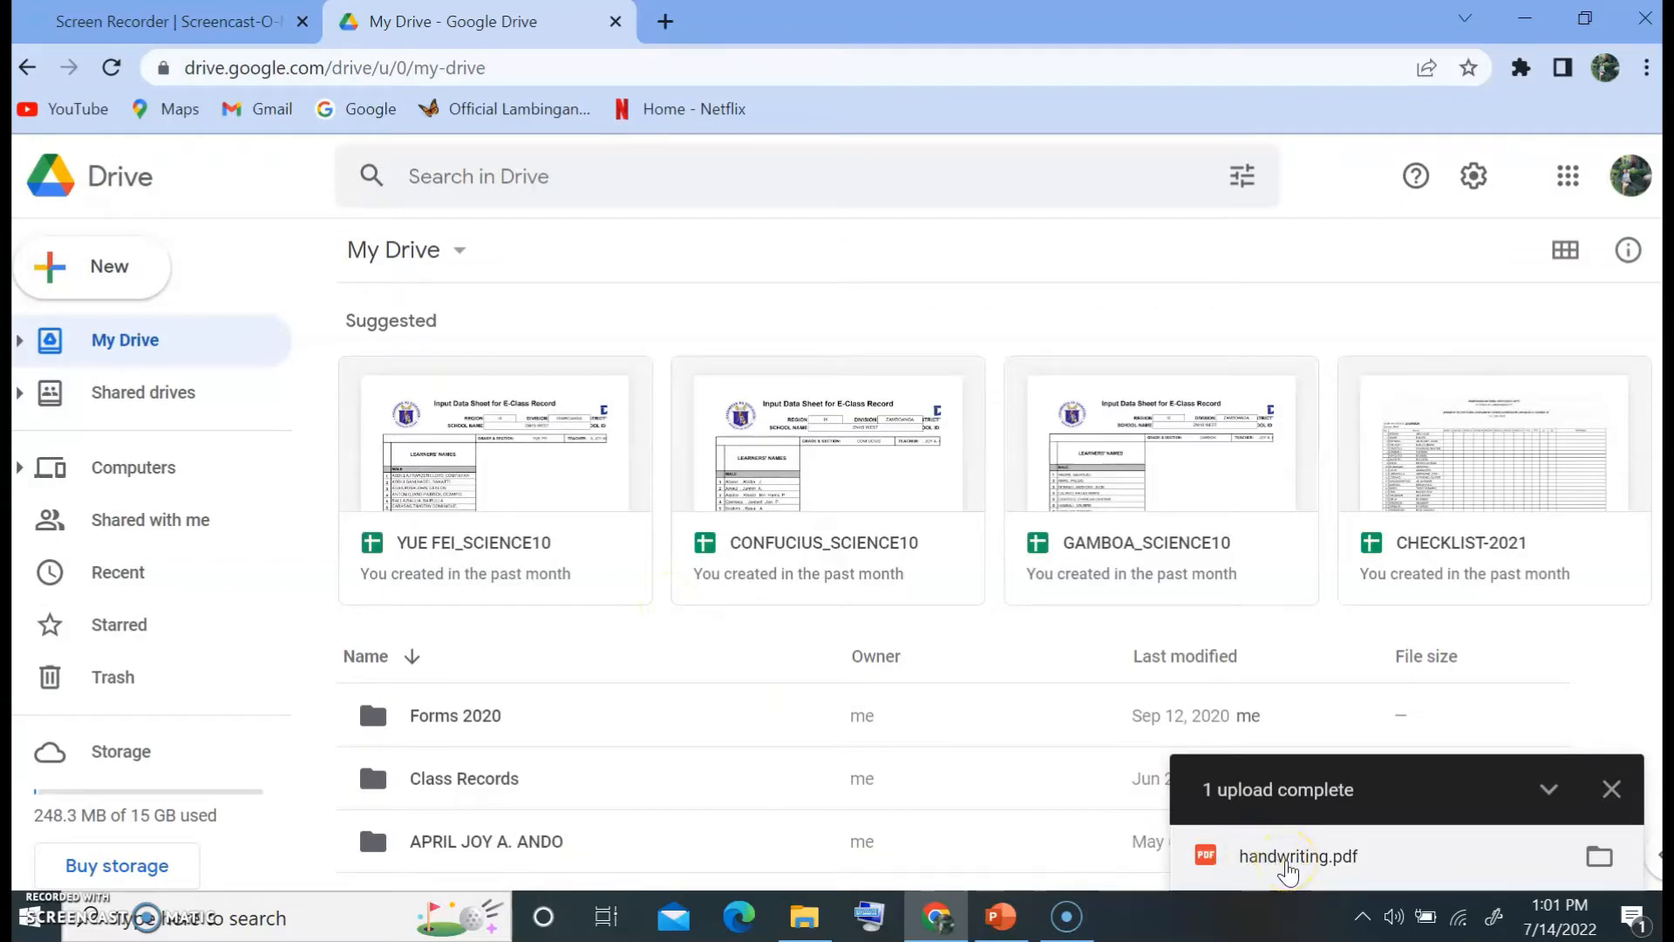
Preview handwriting.pdf and convert it to an editable document with Open with > Google Docs
click(1298, 855)
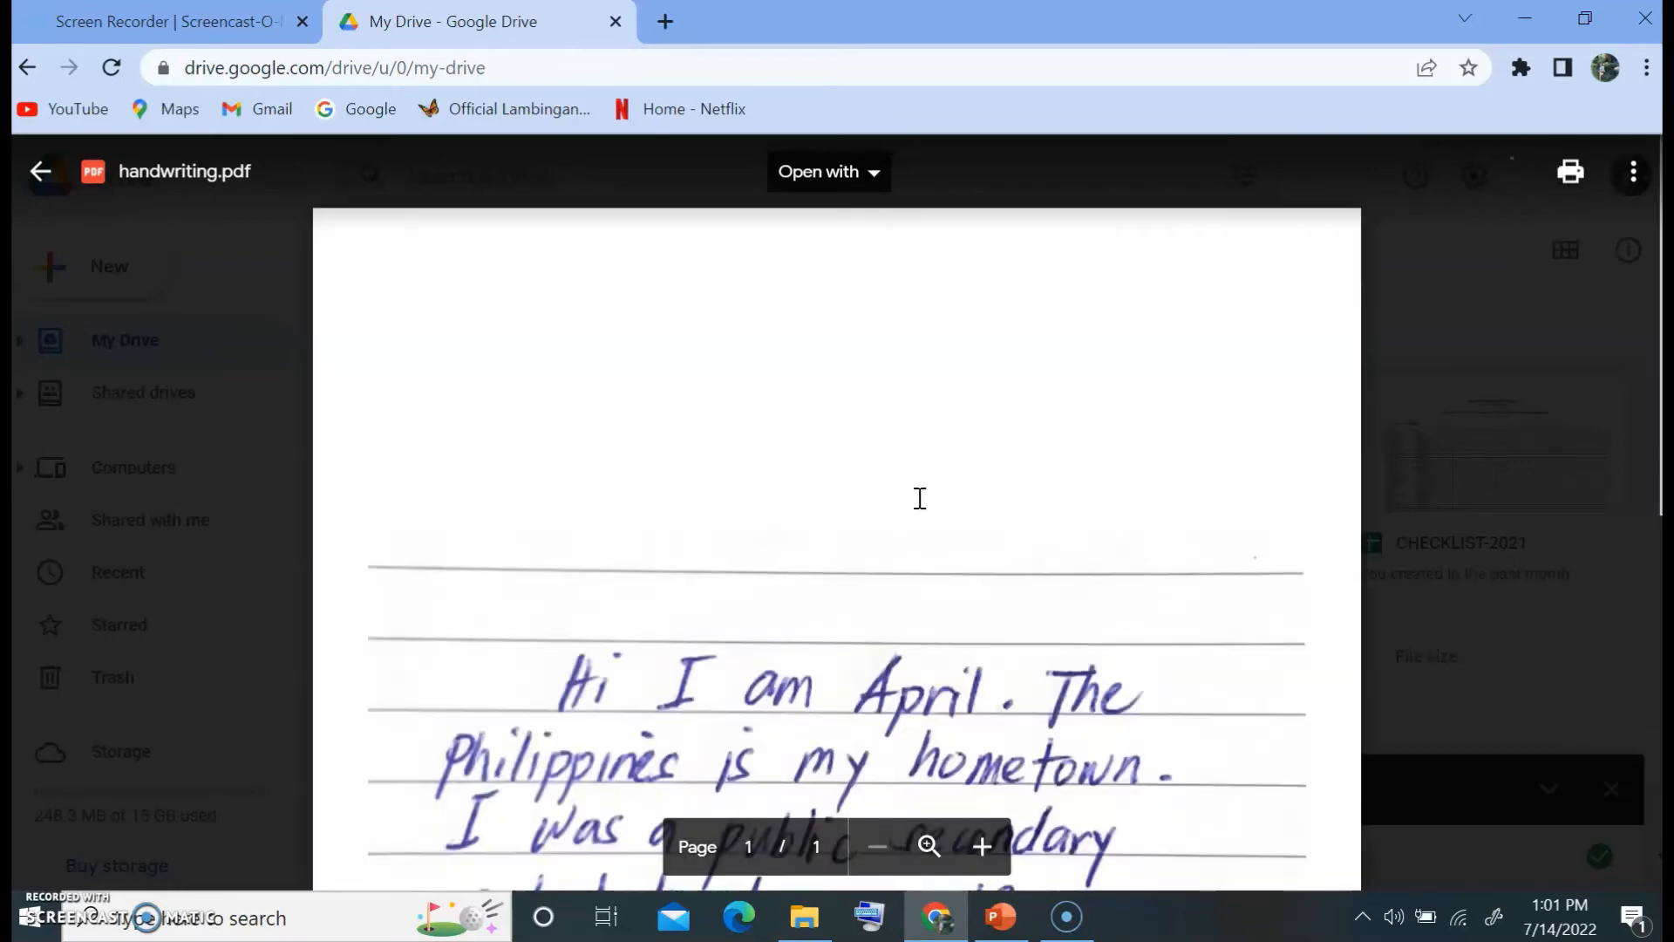
scroll(down, 3)
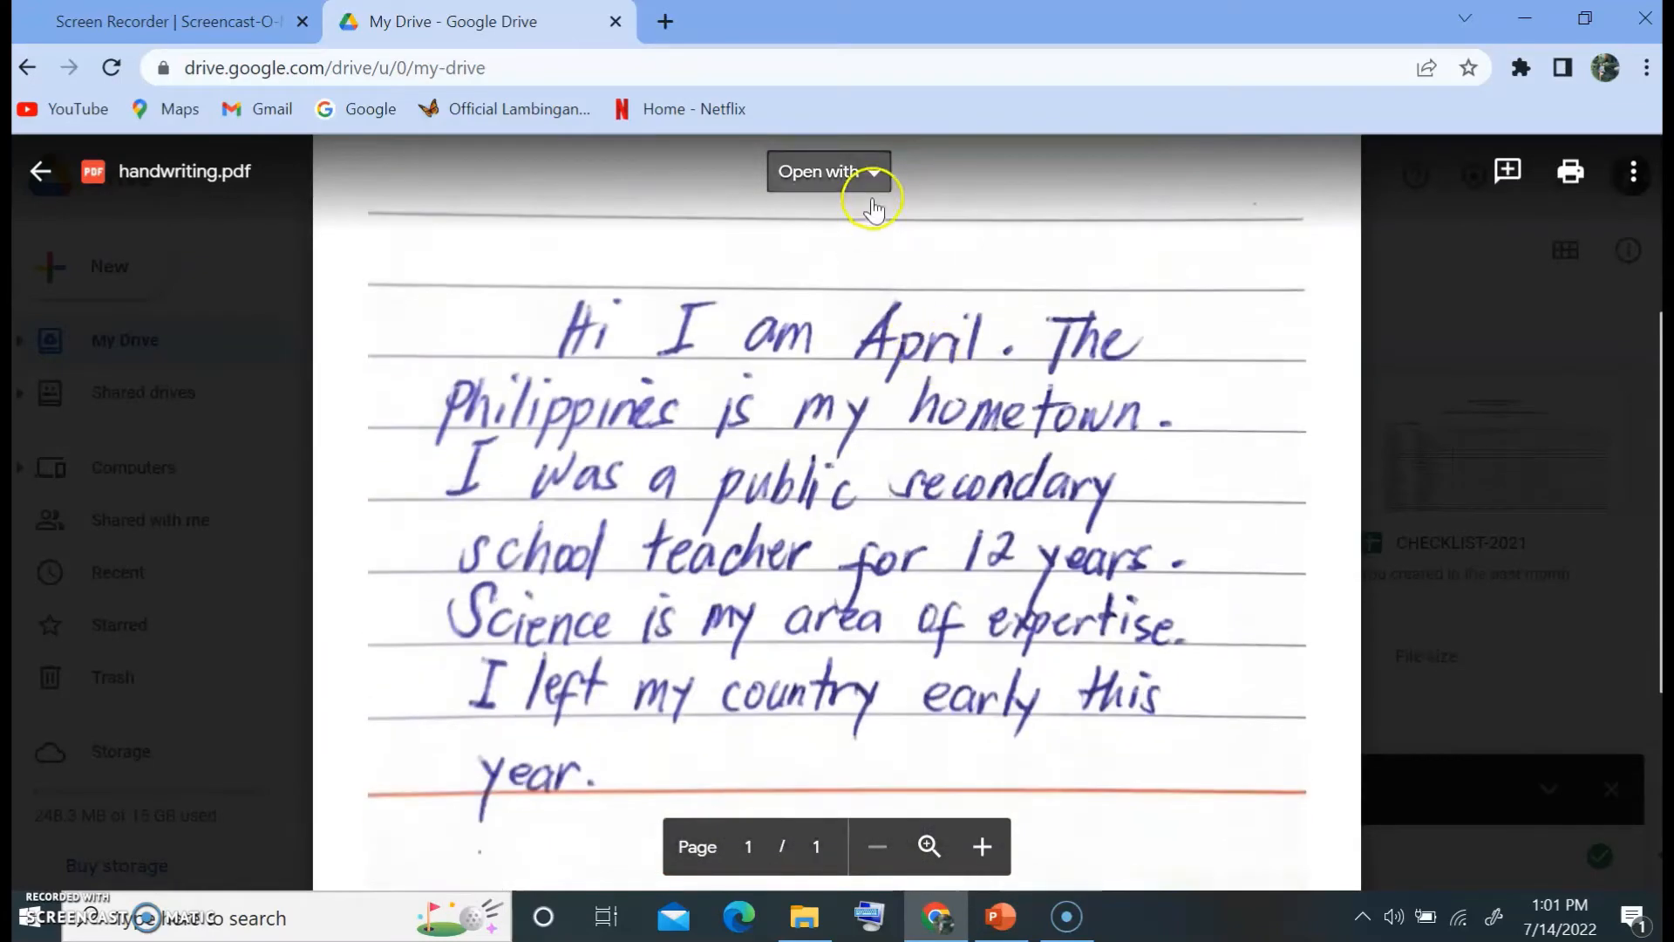
click(826, 171)
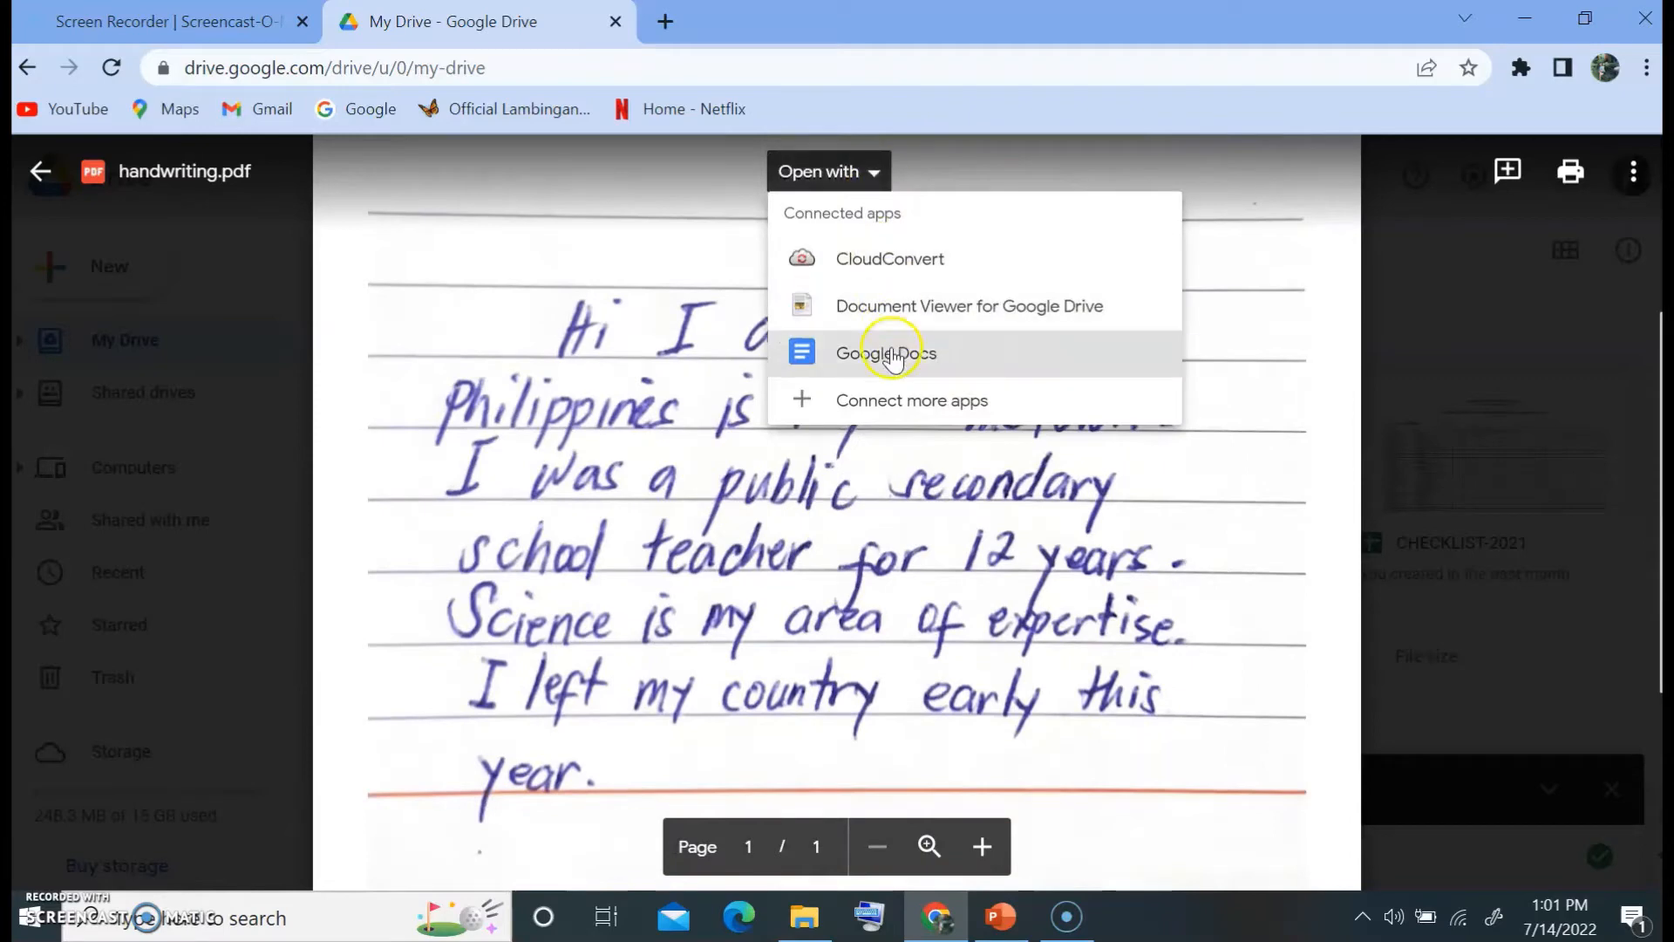
click(886, 352)
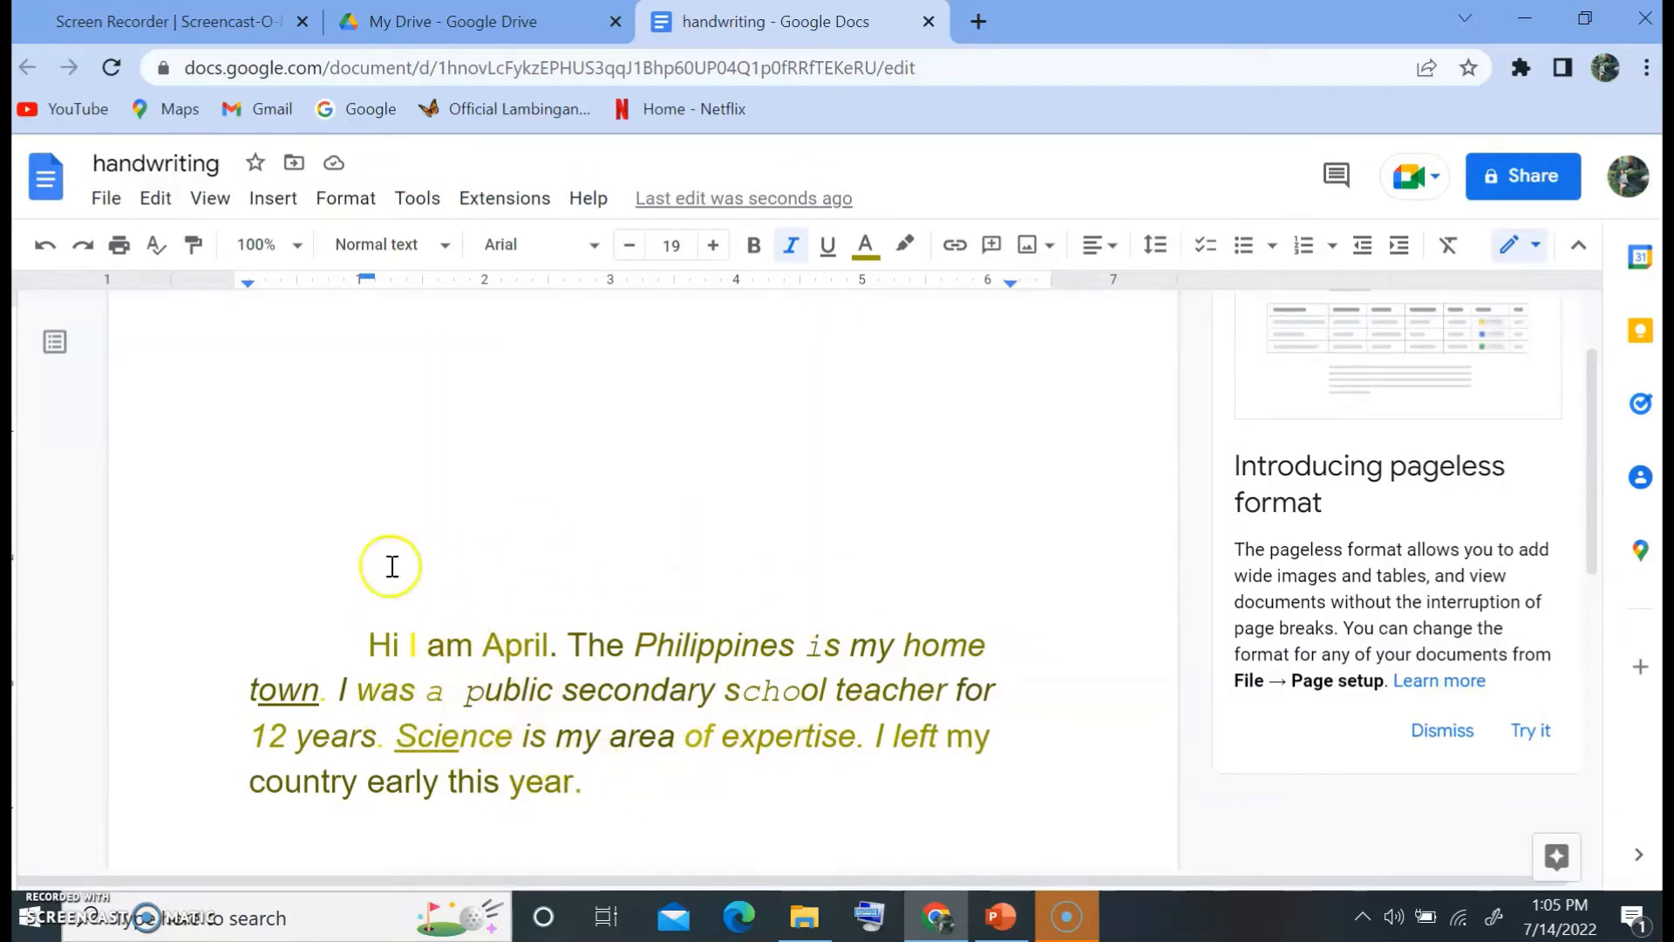
mouse_move(544, 711)
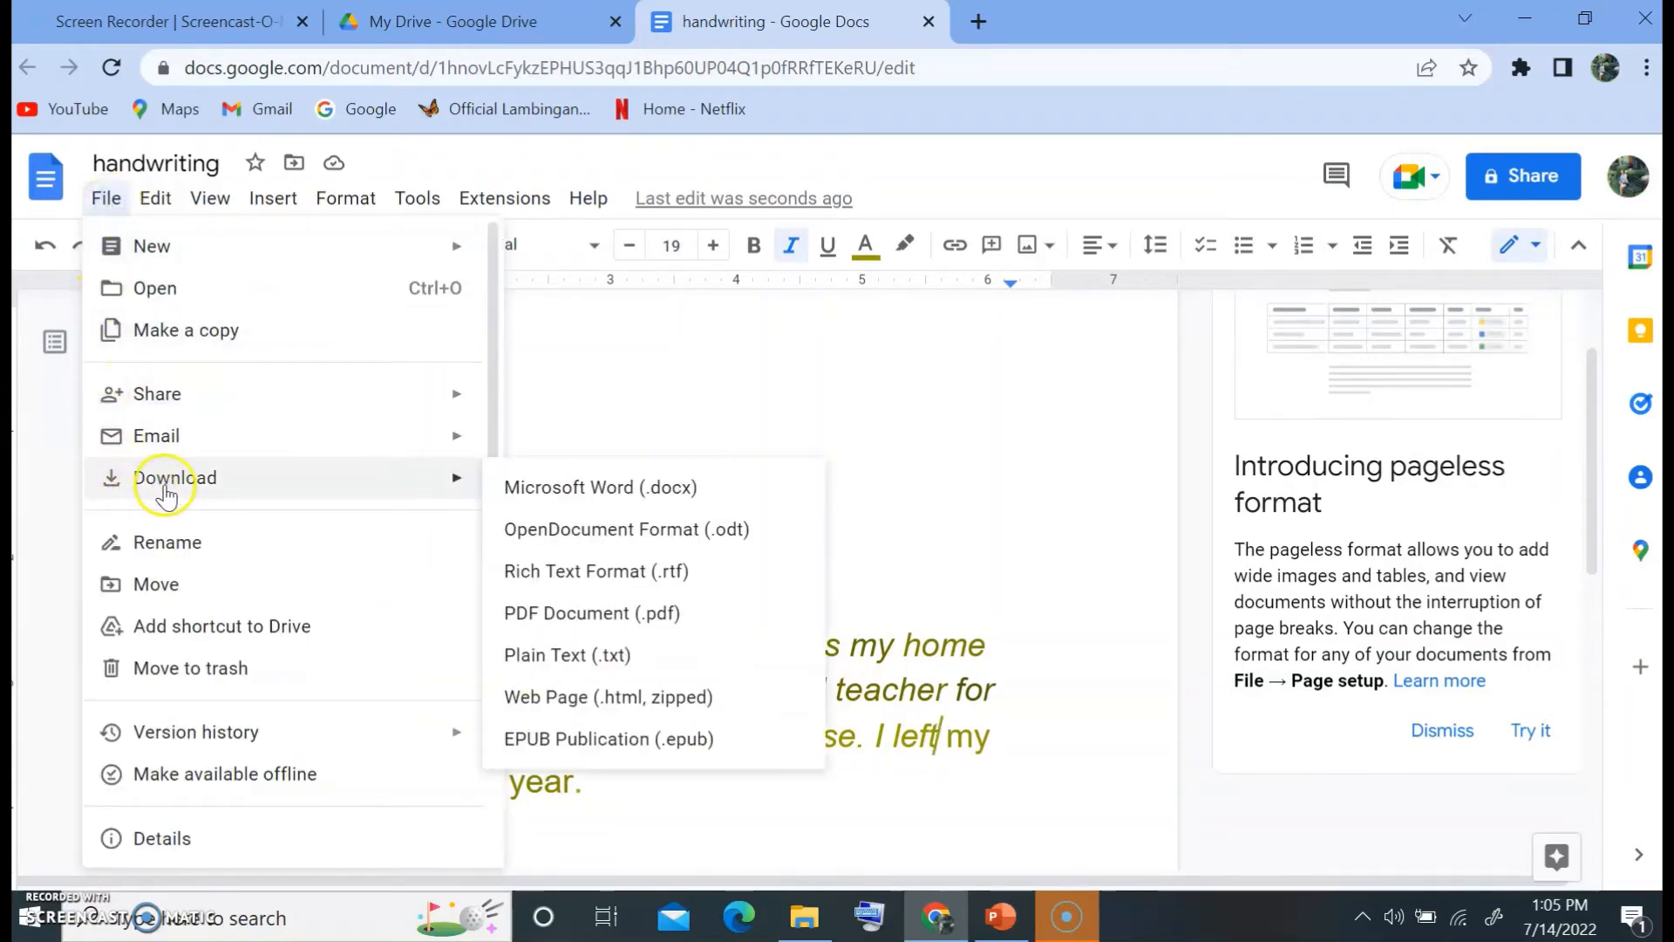
mouse_move(540, 493)
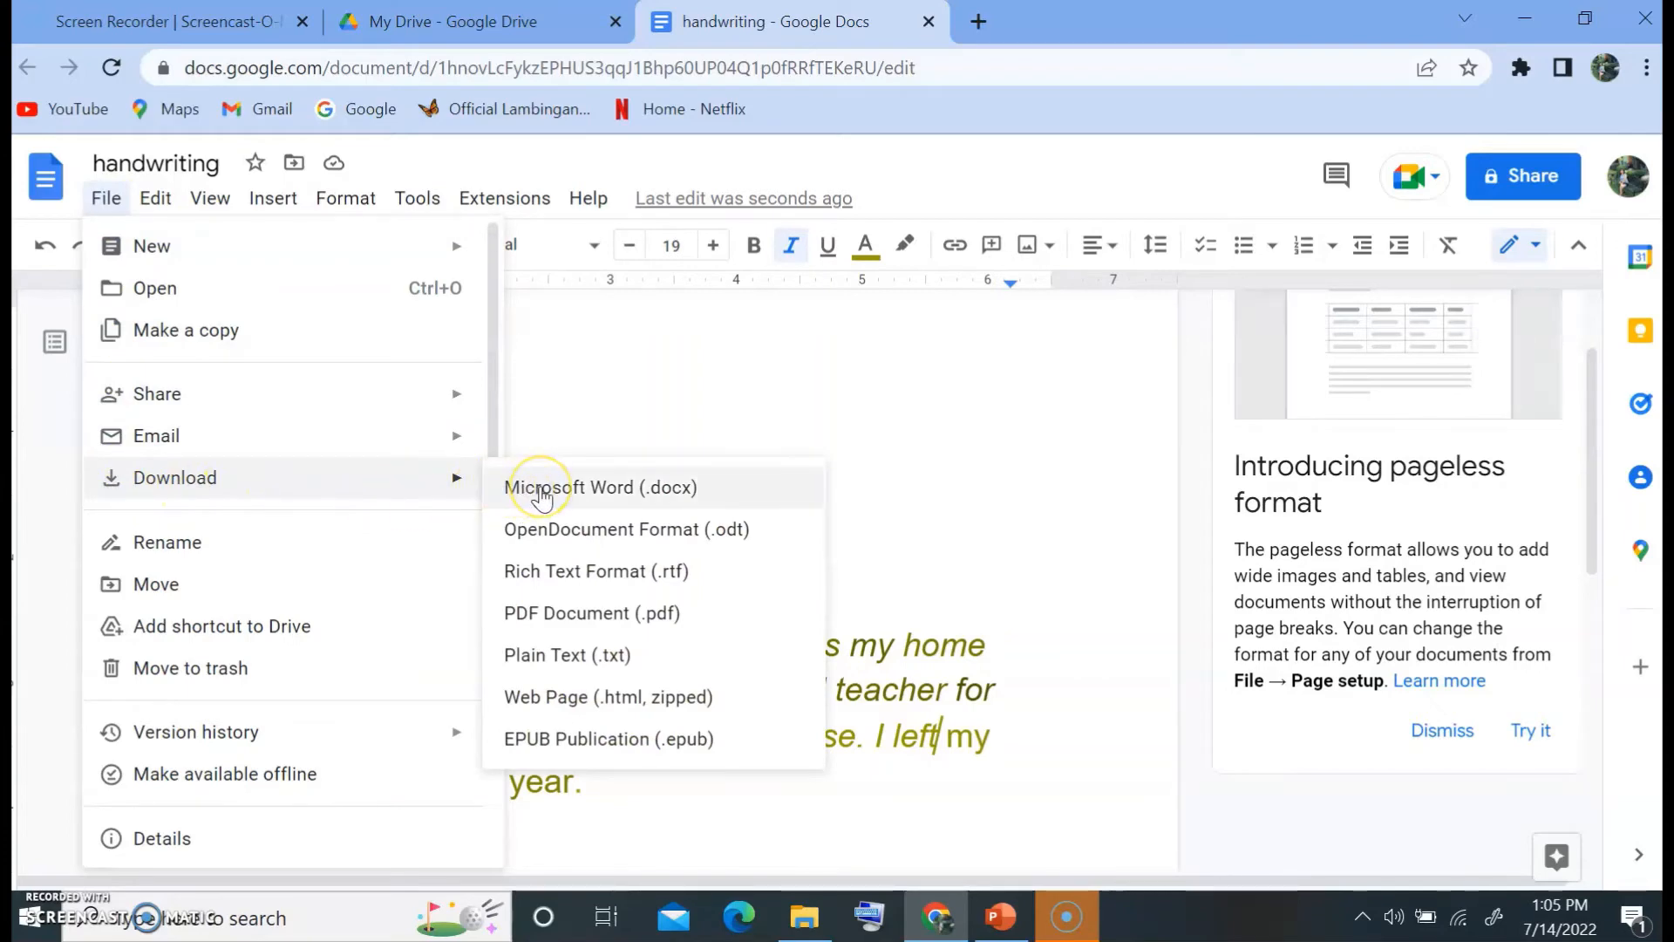
Download the converted handwriting document as a Microsoft Word (.docx) file
click(600, 487)
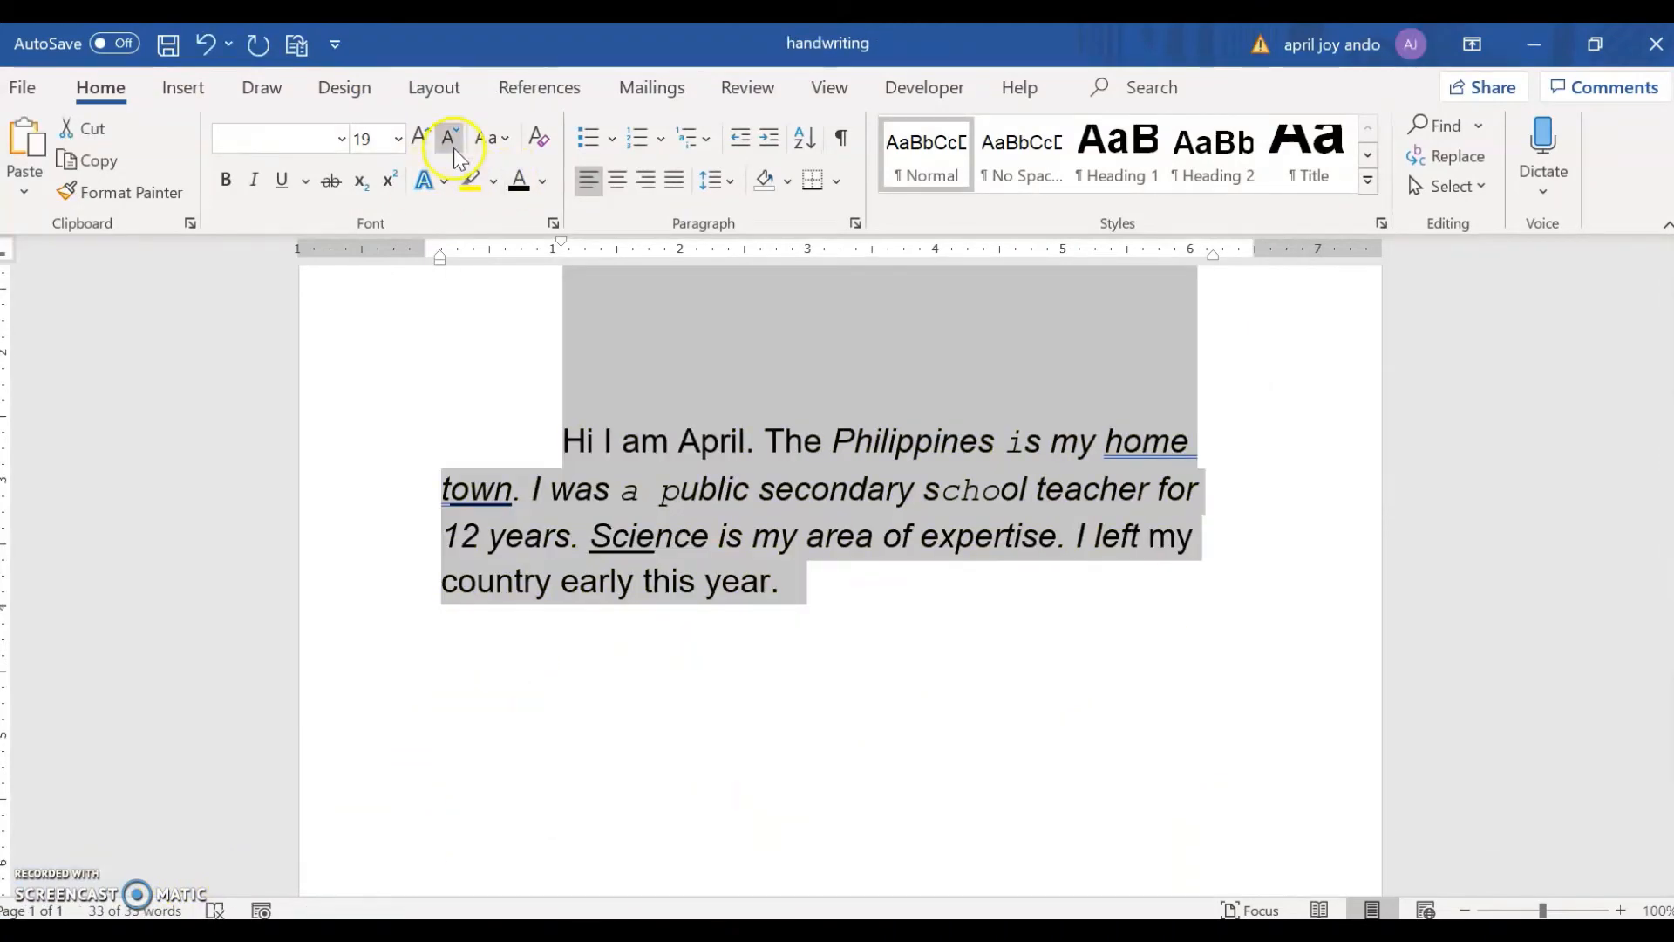
Make the selected paragraph 12-point Arial and justified
click(450, 140)
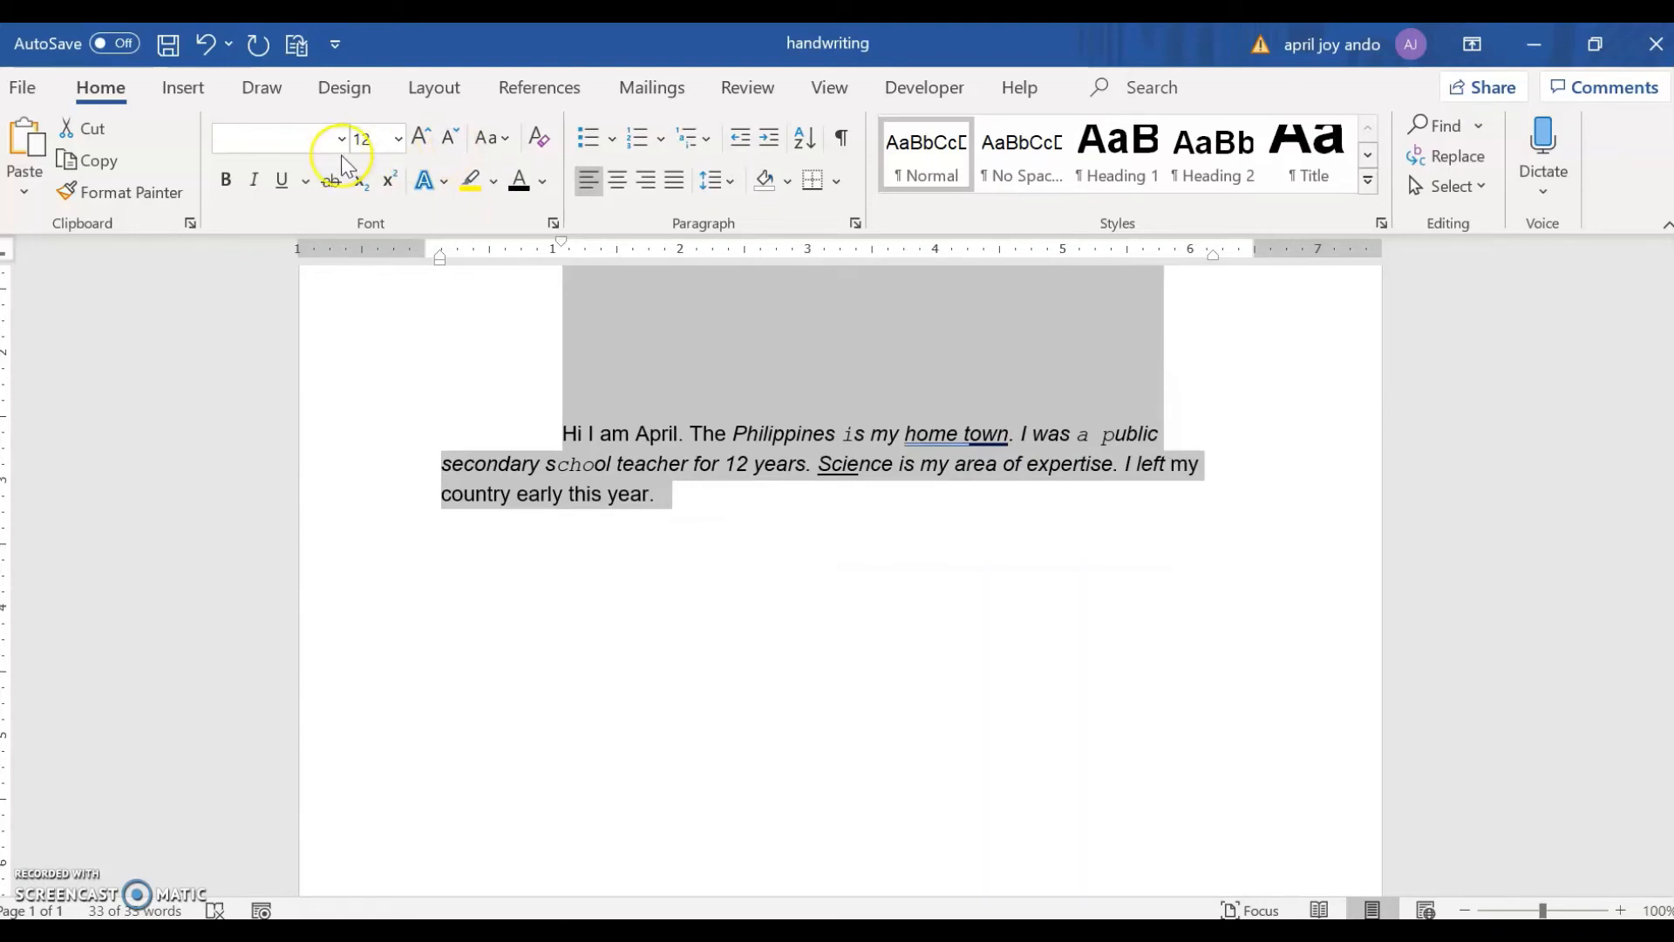
click(340, 140)
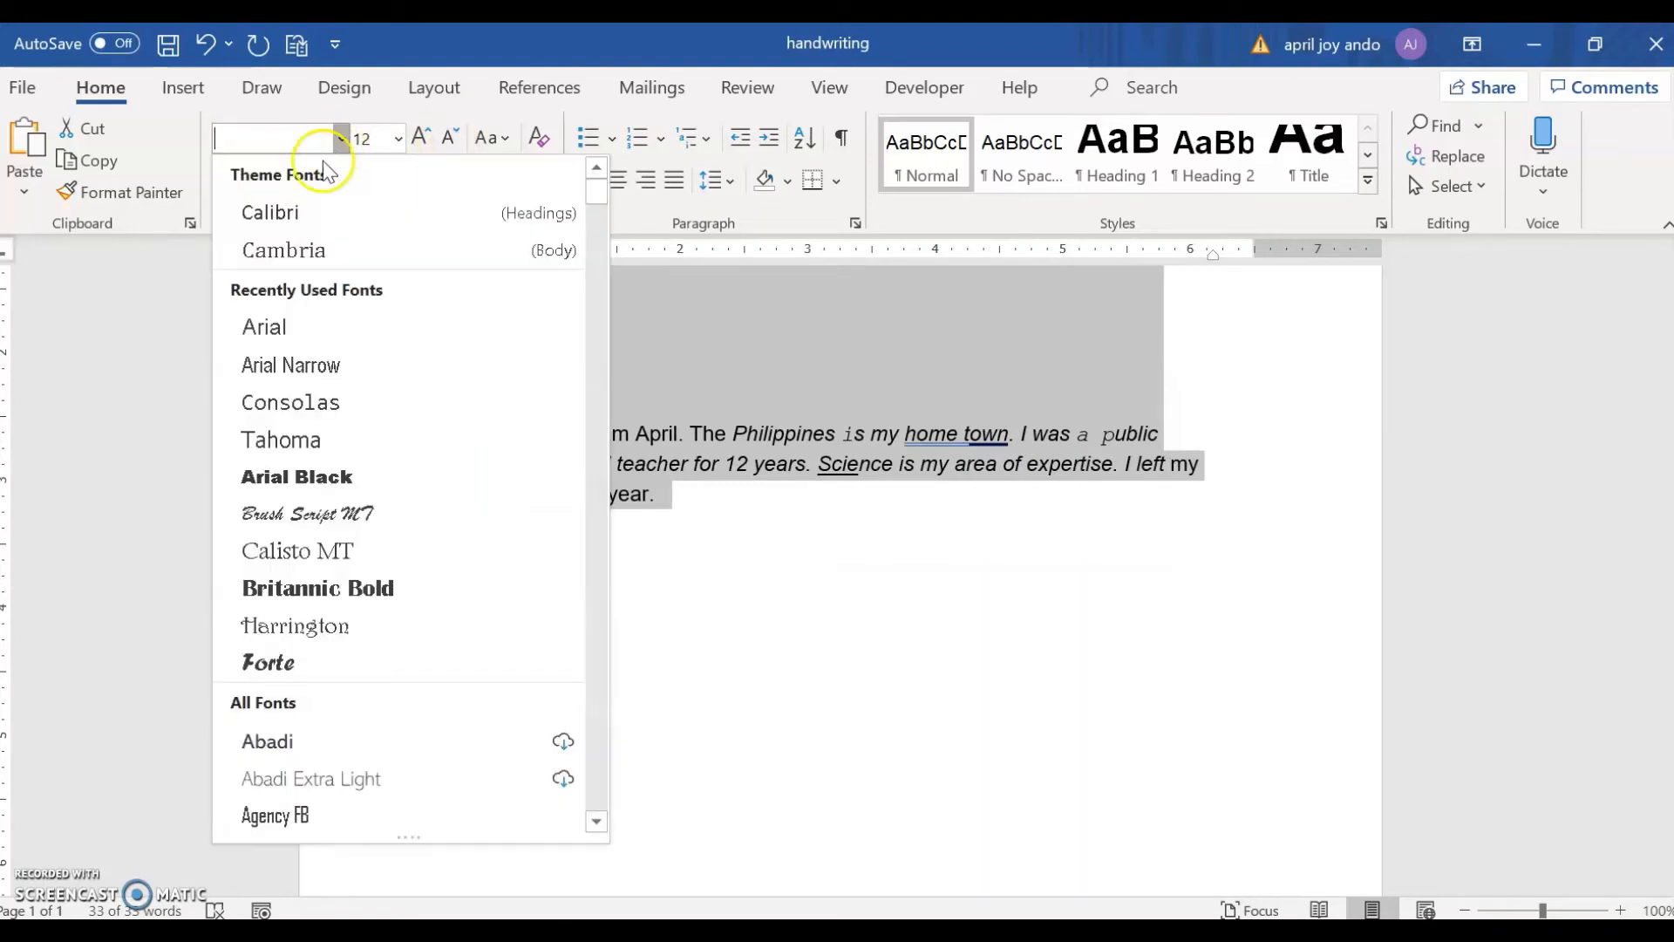
click(264, 327)
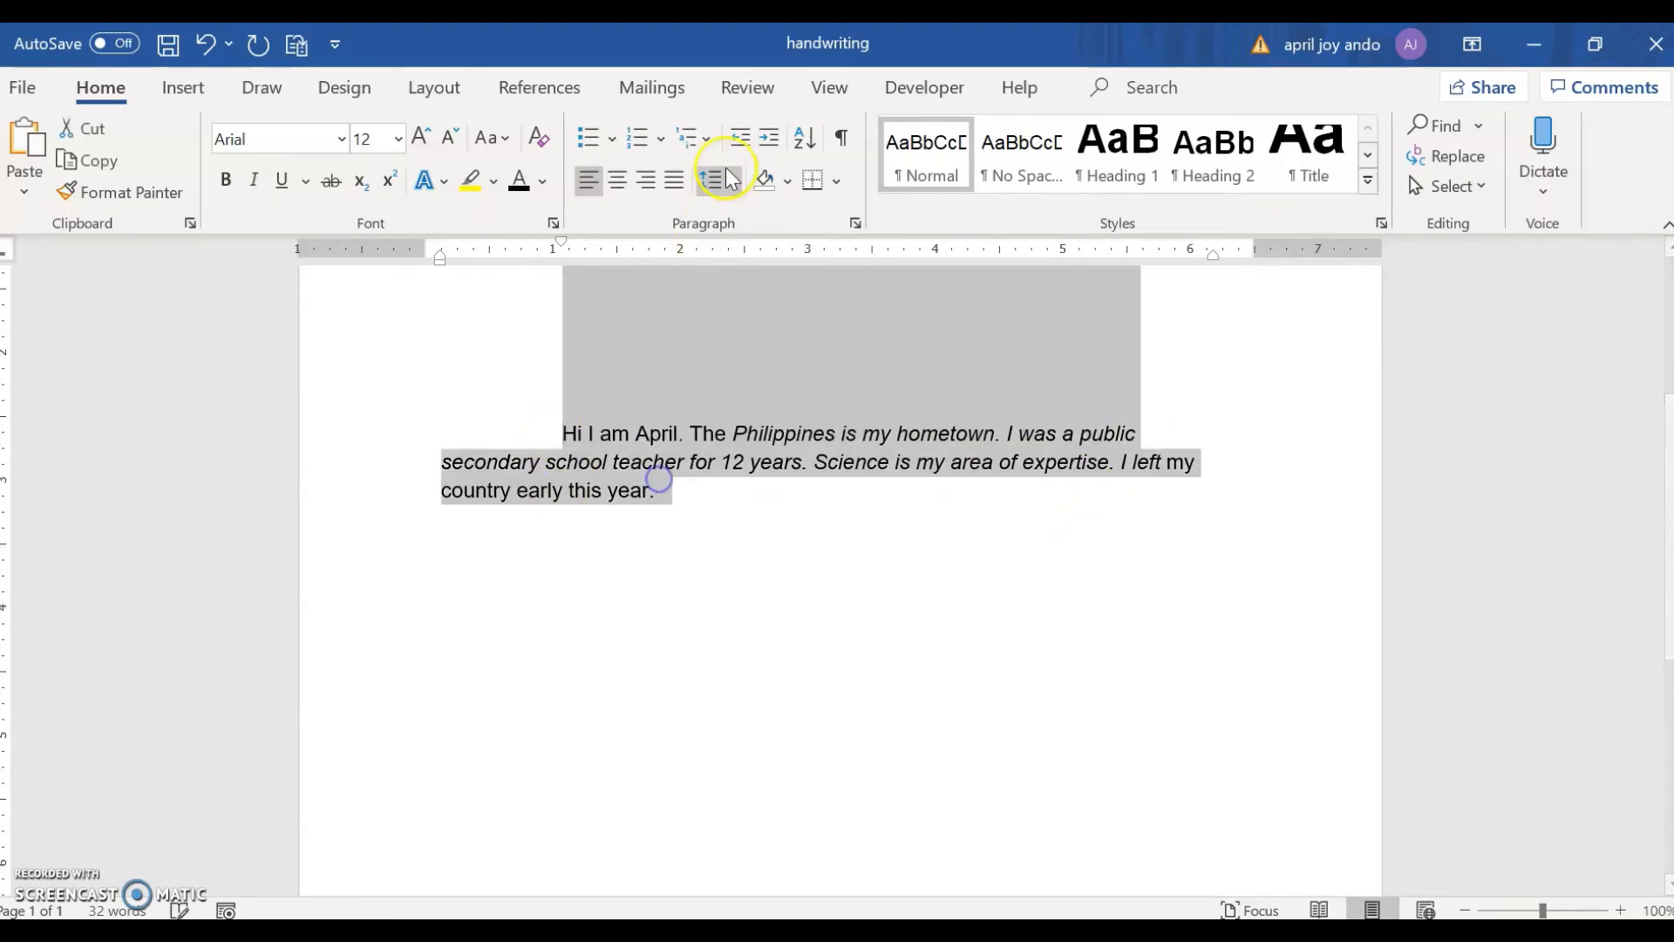
click(673, 180)
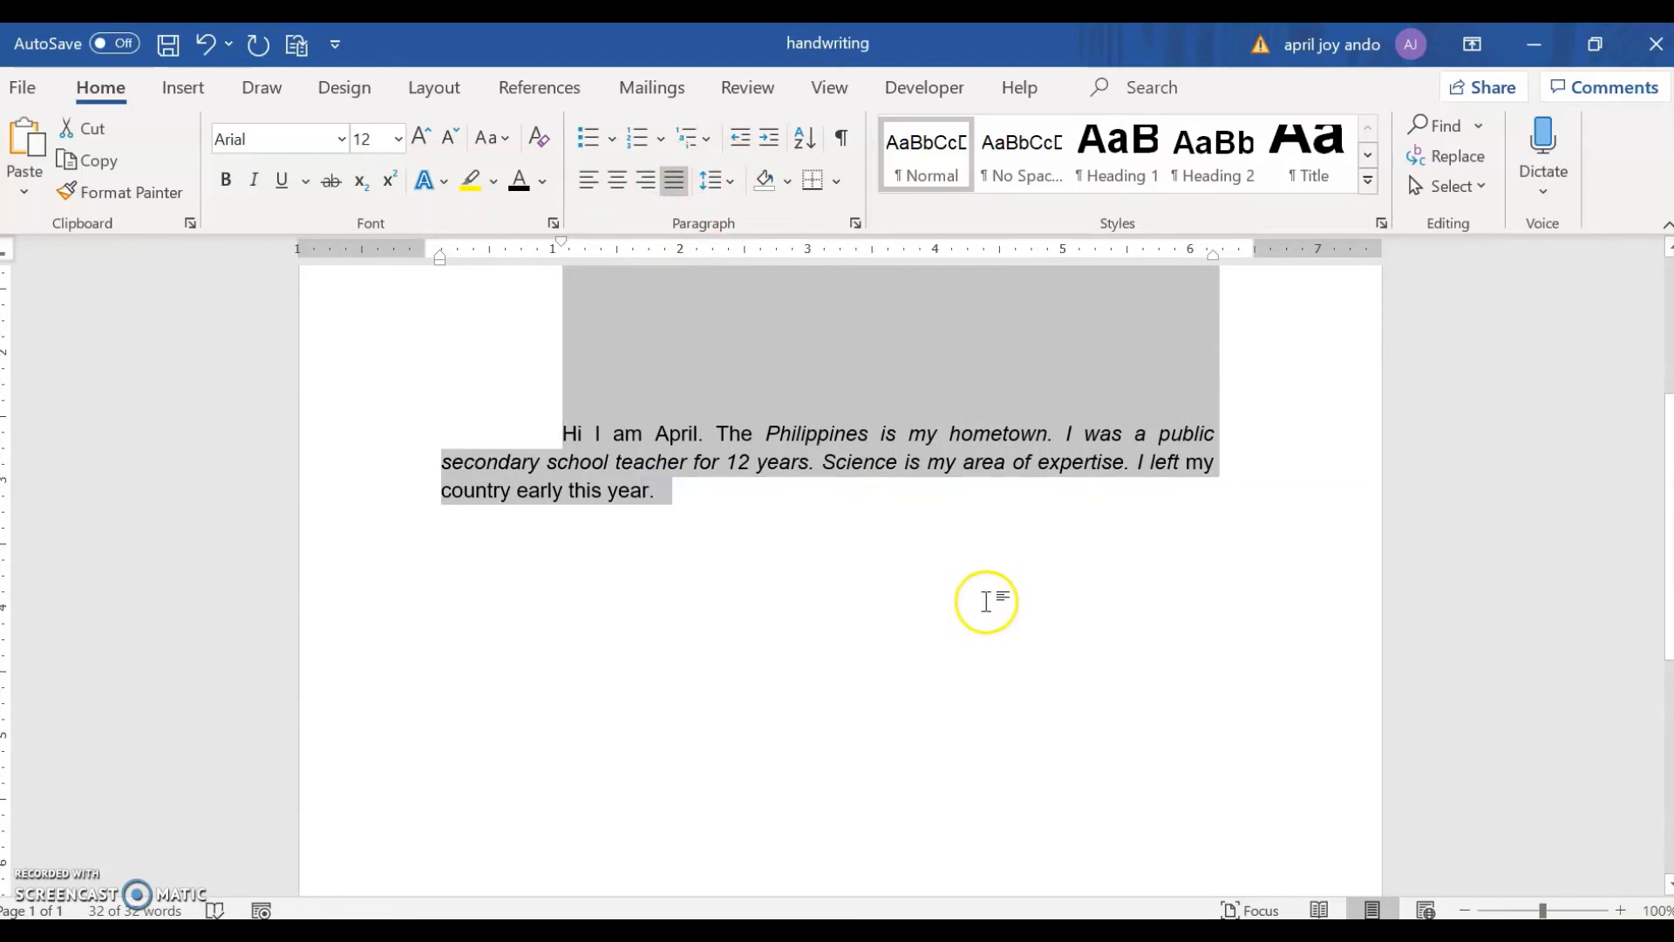
mouse_move(1062, 578)
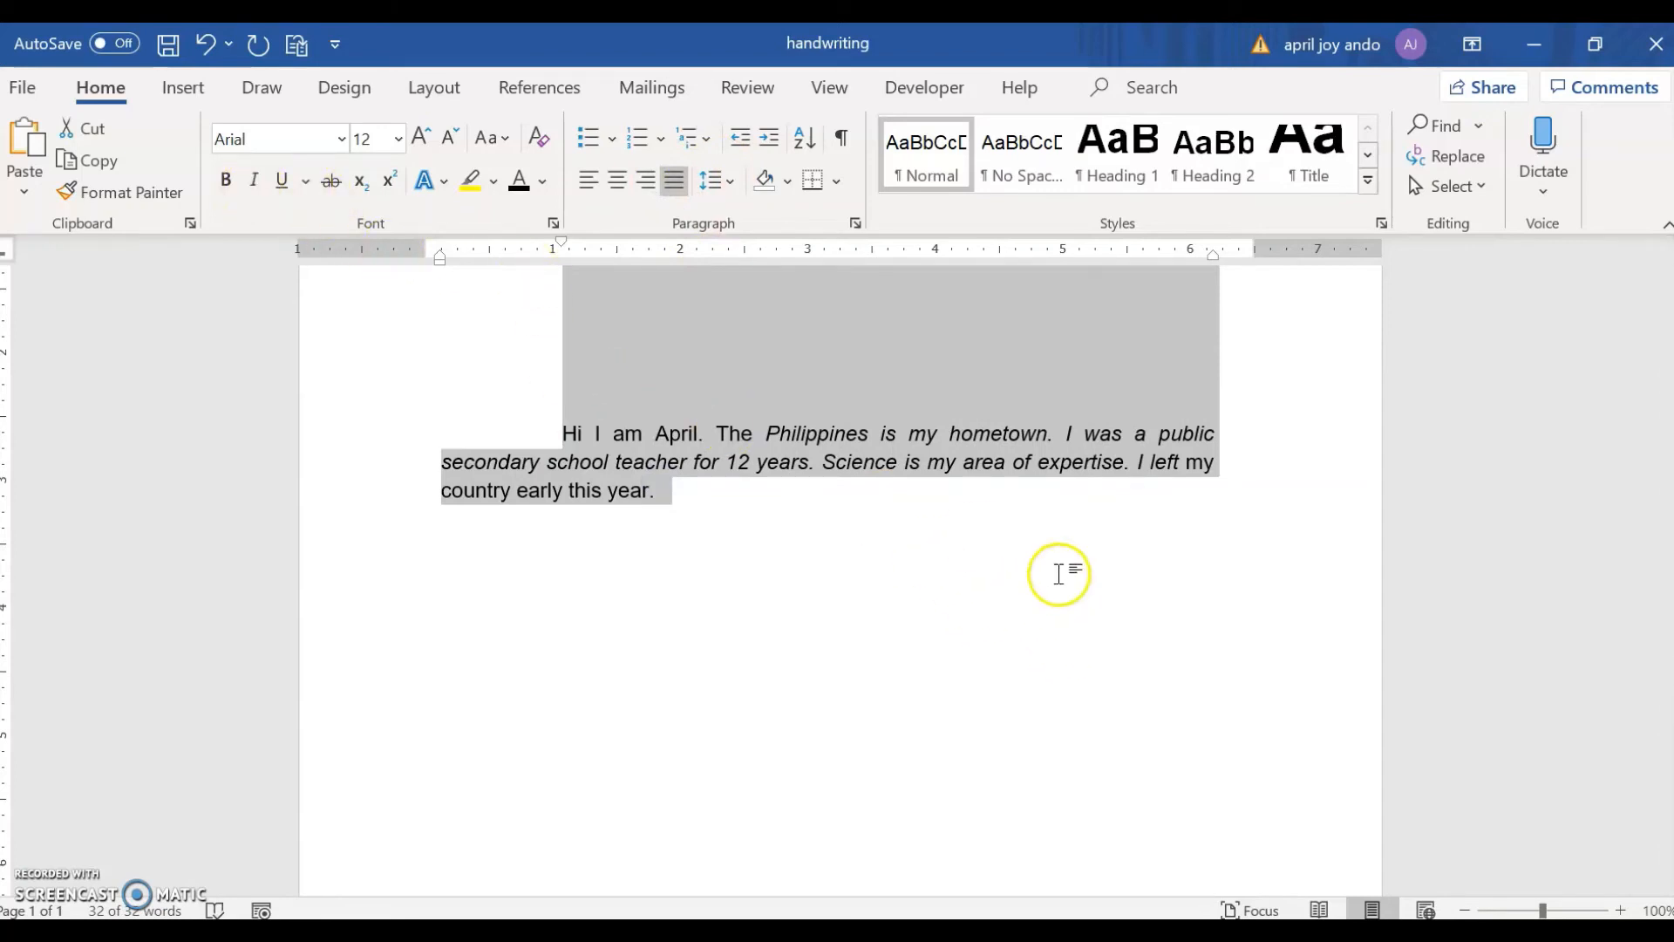
click(253, 180)
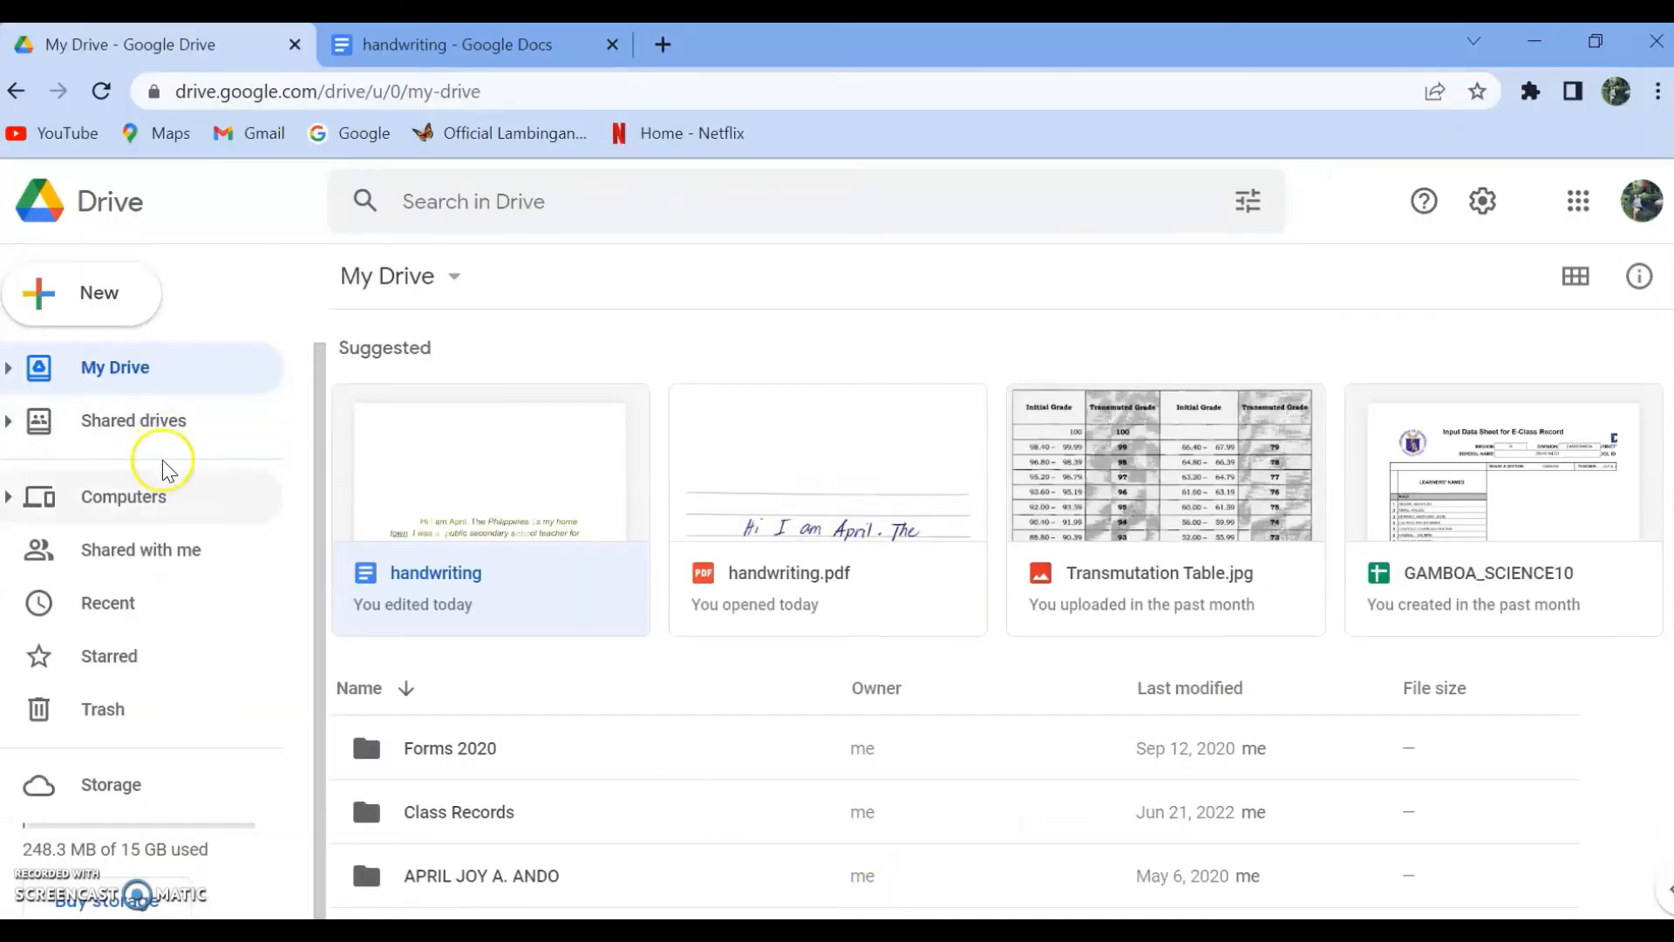
mouse_move(788, 588)
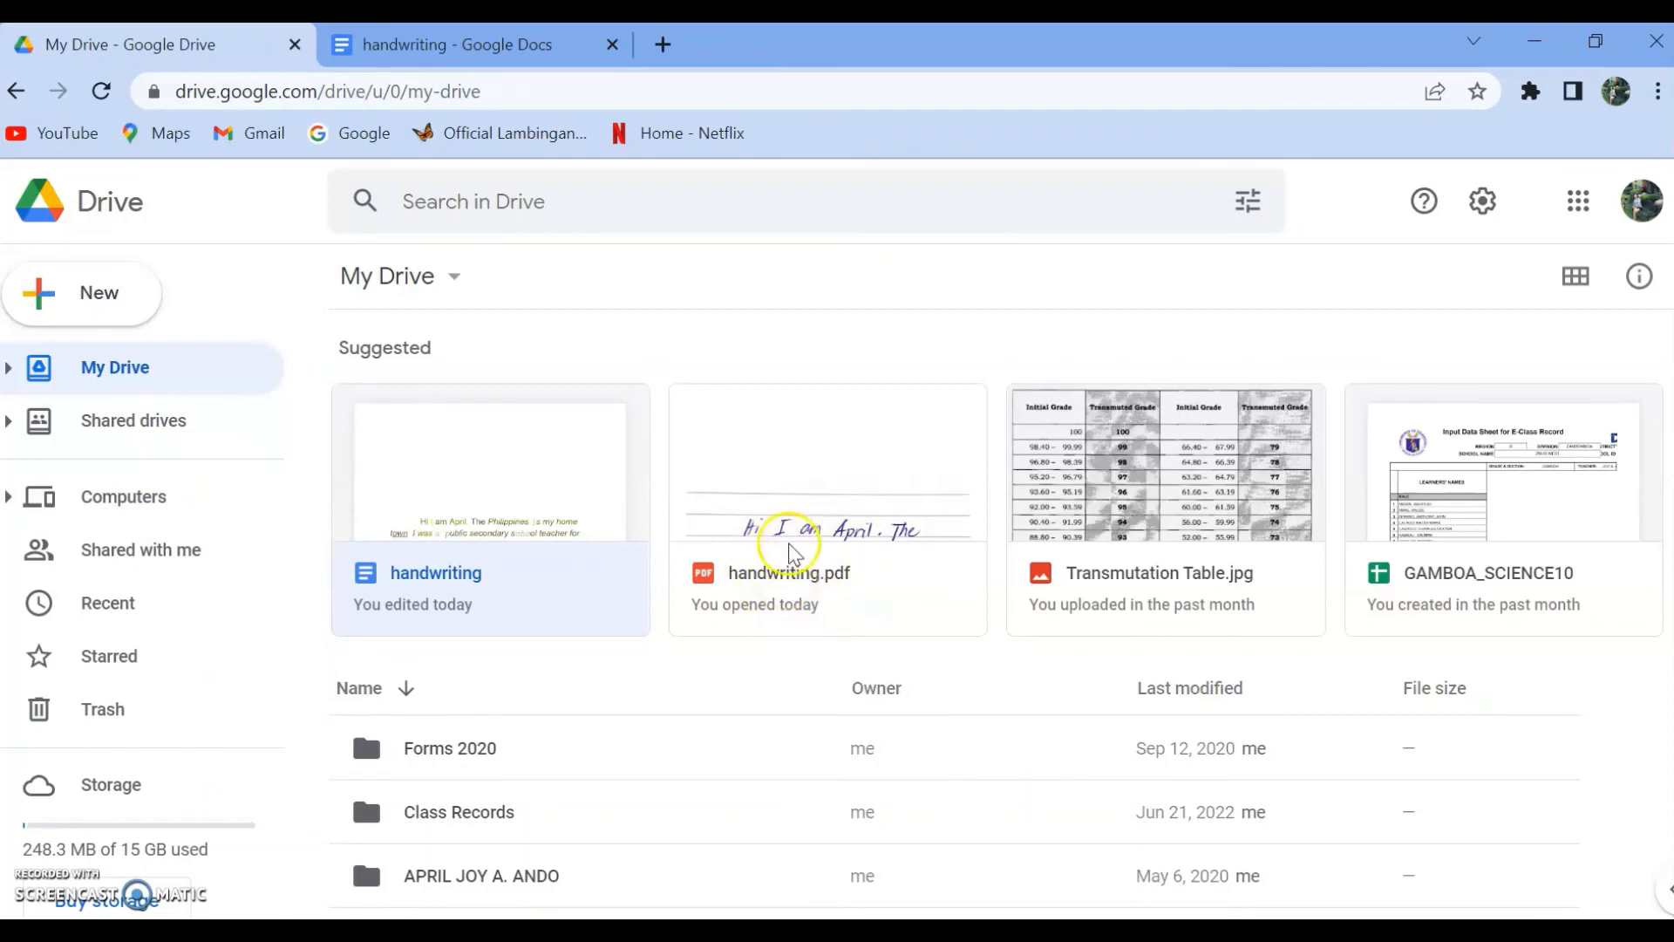
Reopen the converted handwriting document in its Google Docs tab
click(459, 44)
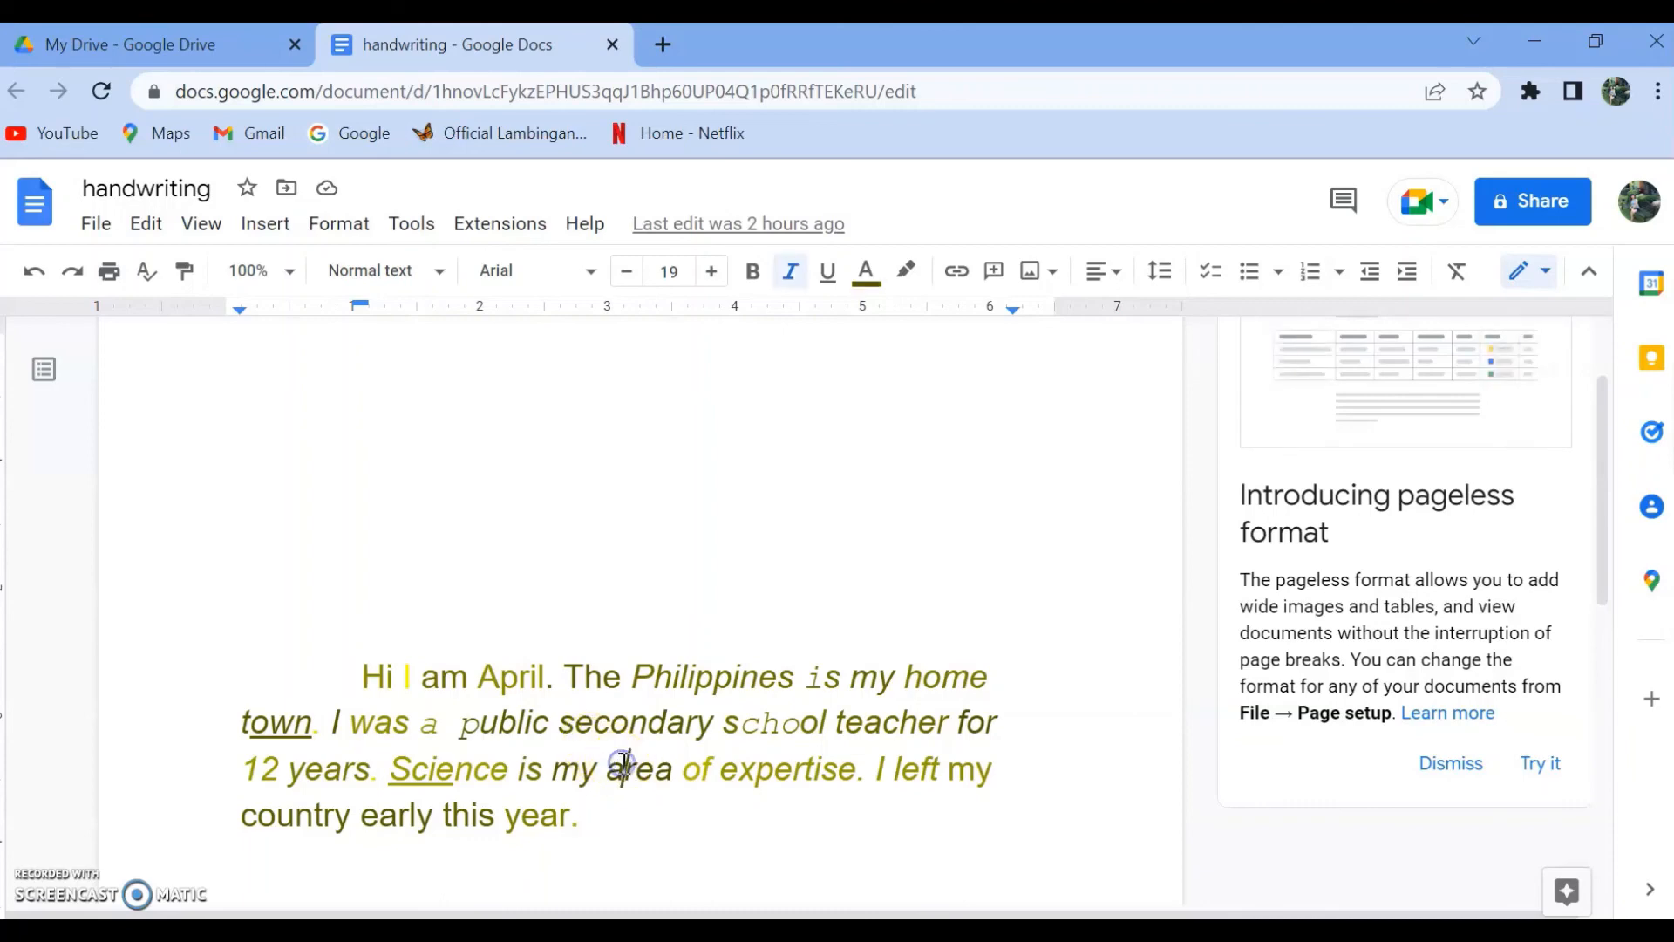
Download the handwriting document again as a Microsoft Word (.docx) file
click(94, 223)
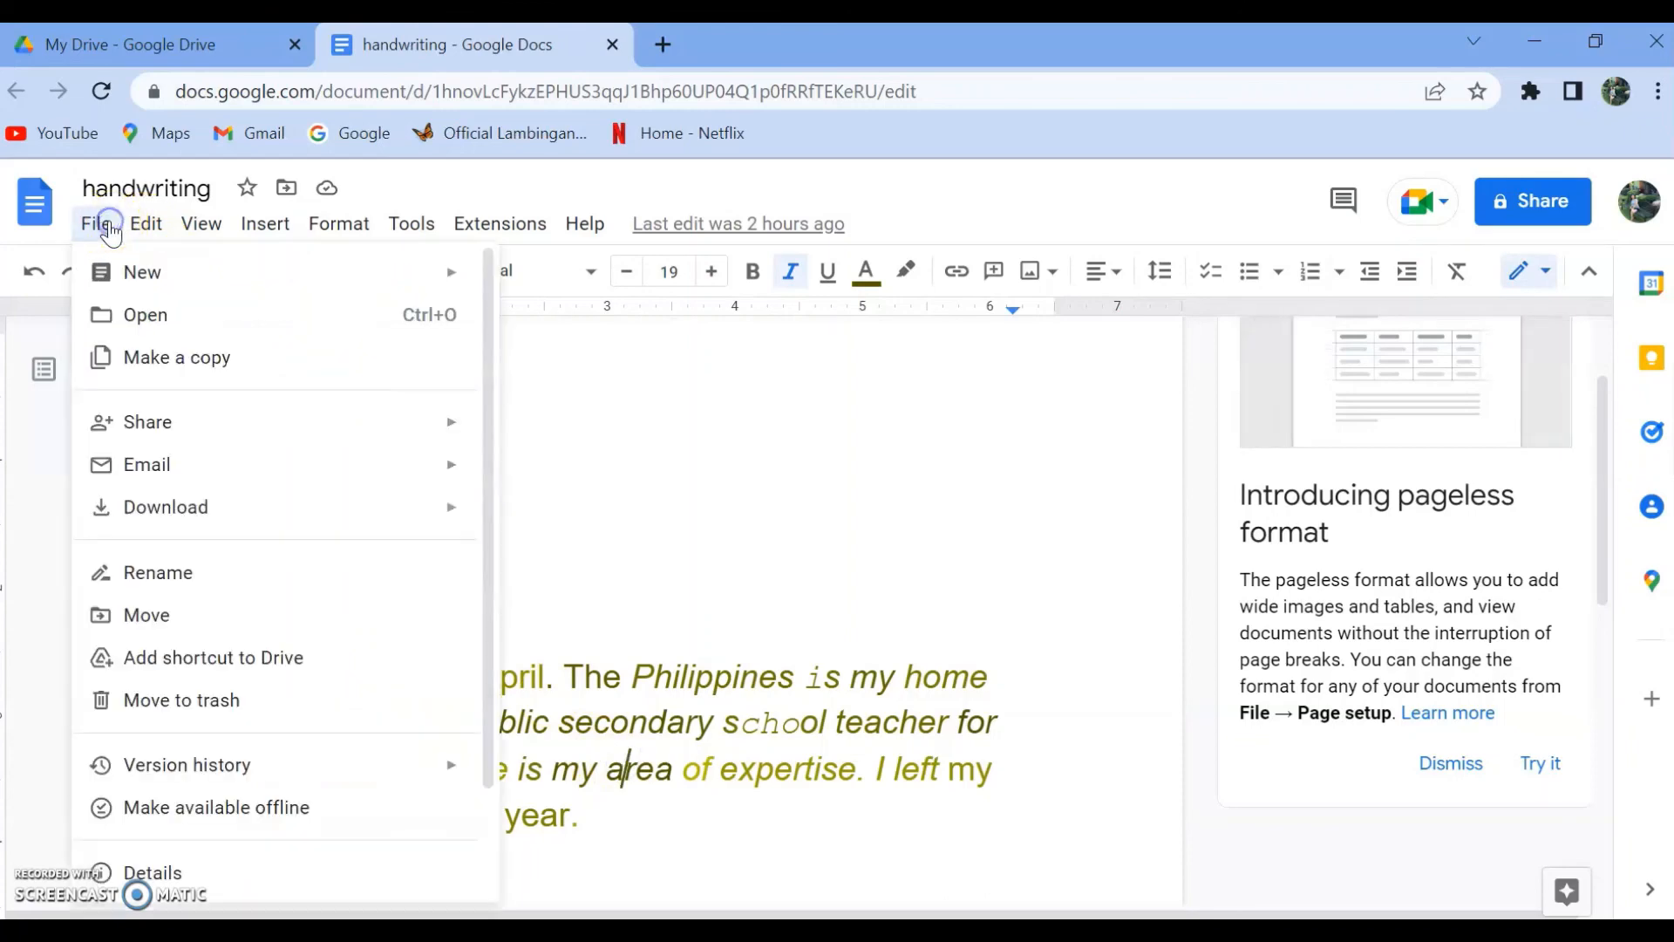
click(165, 506)
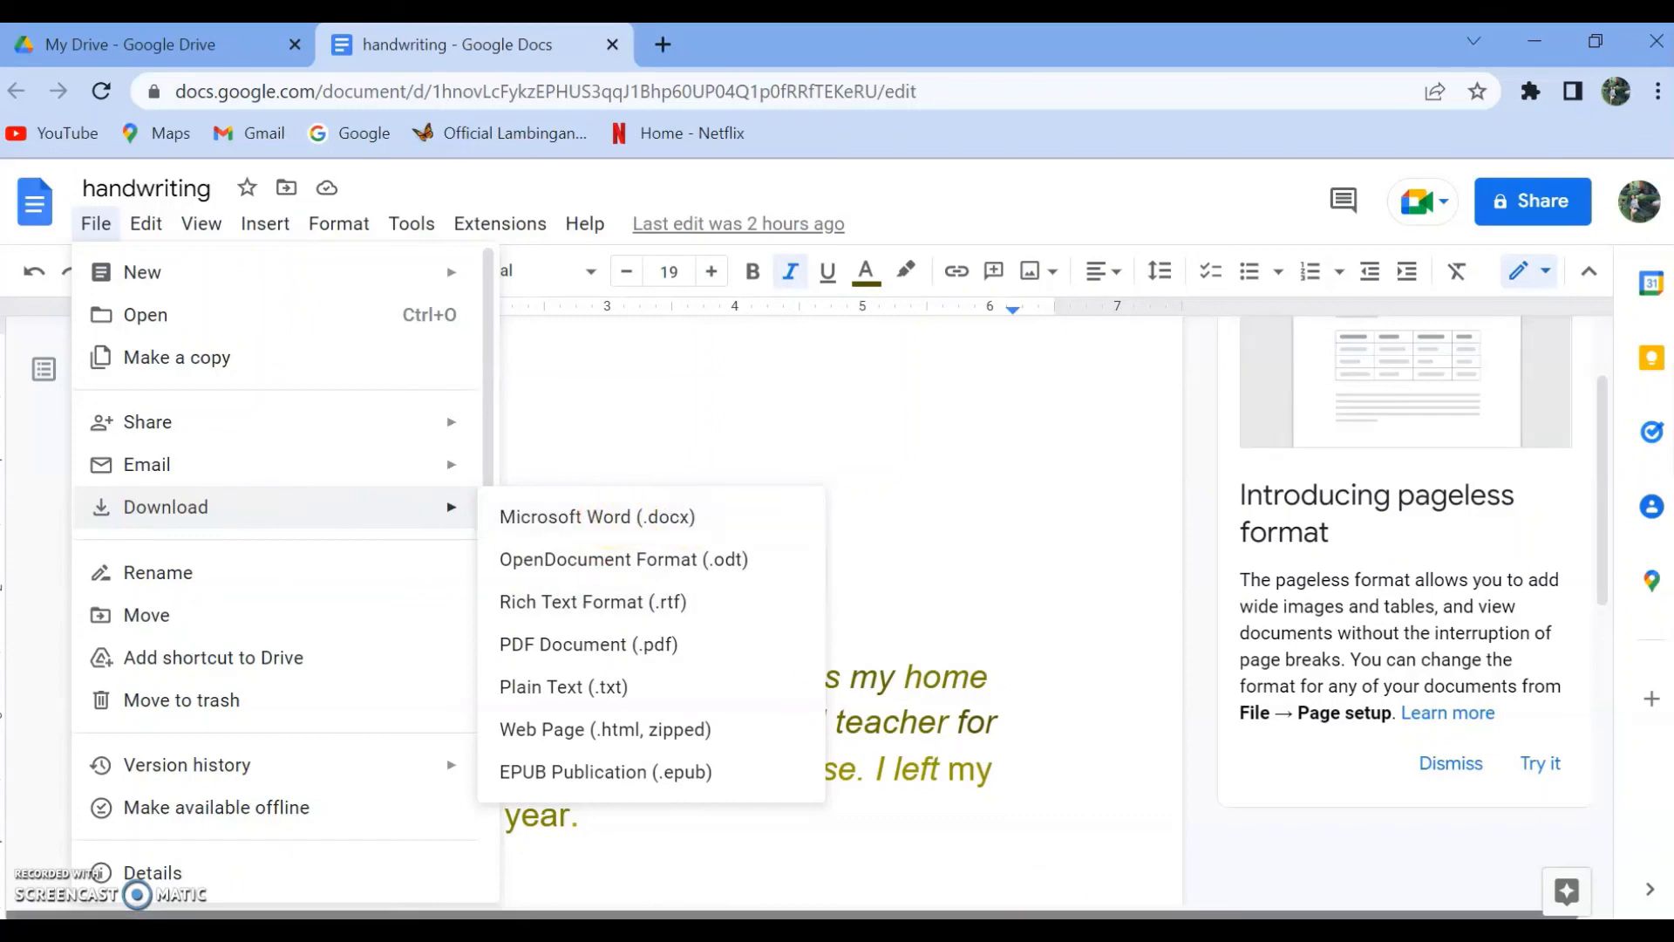
click(597, 516)
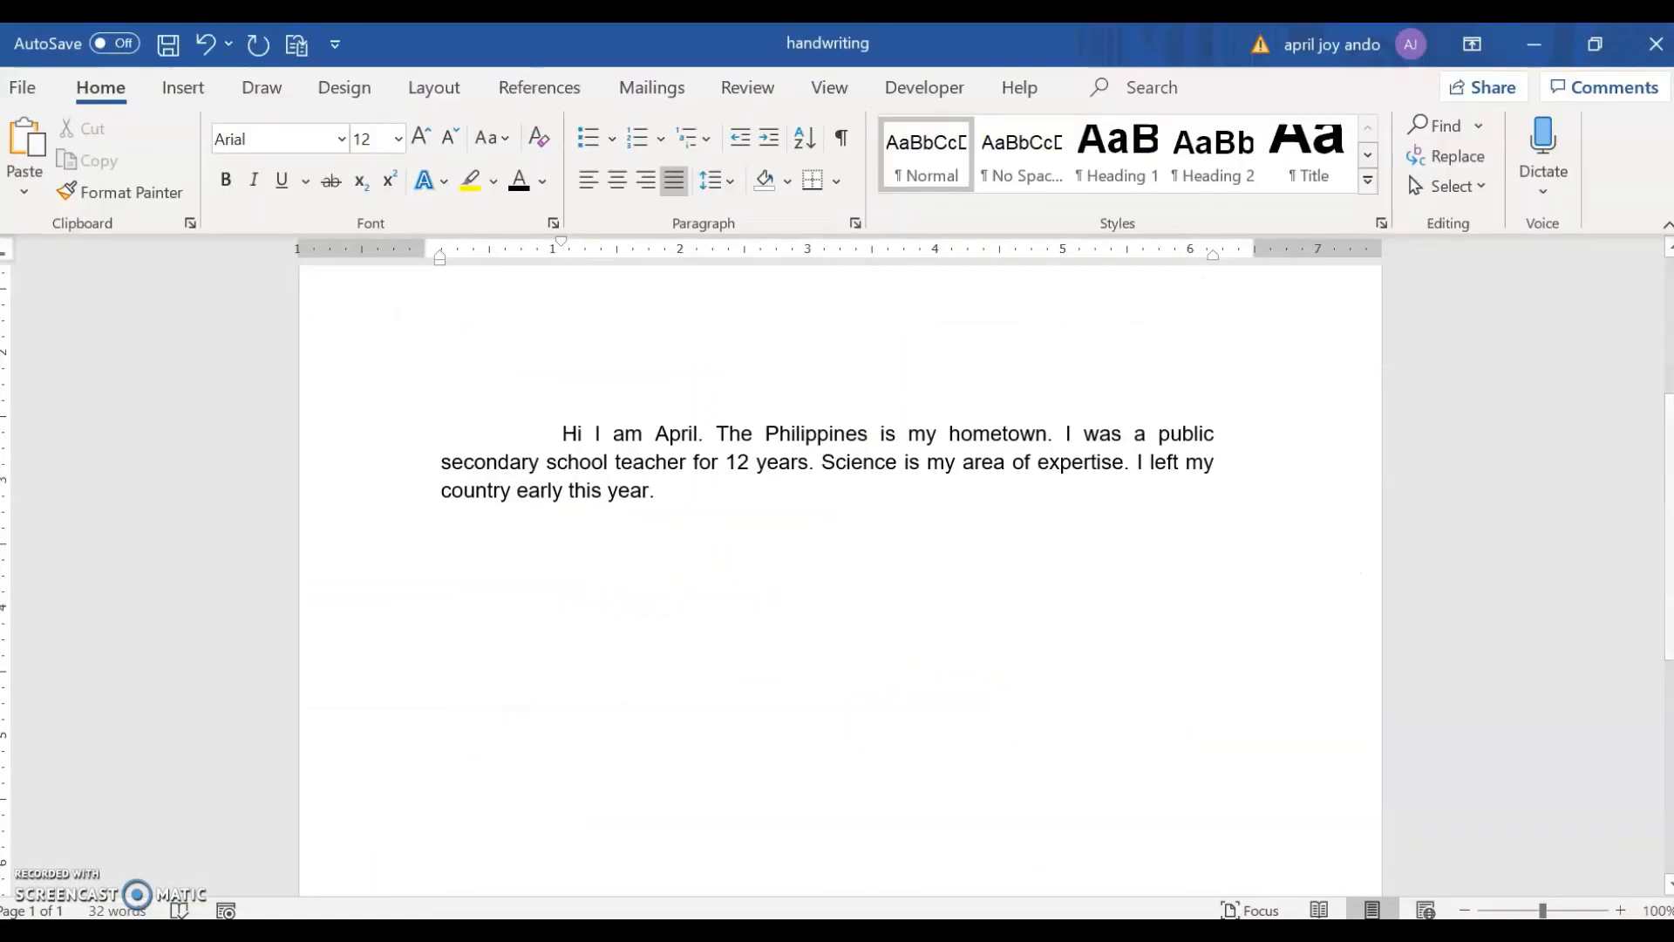